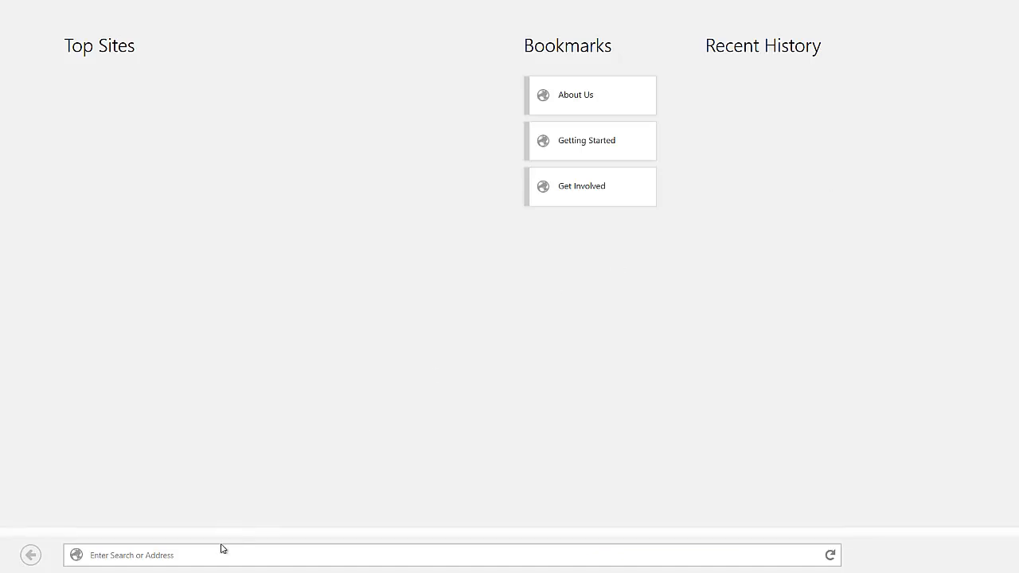
pyautogui.moveTo(92, 196)
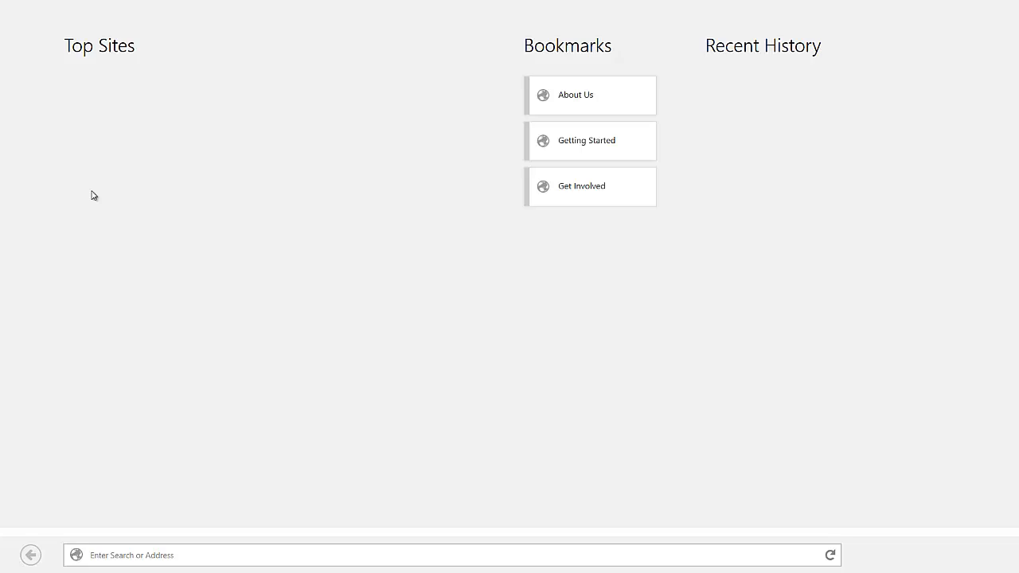
pyautogui.moveTo(98, 167)
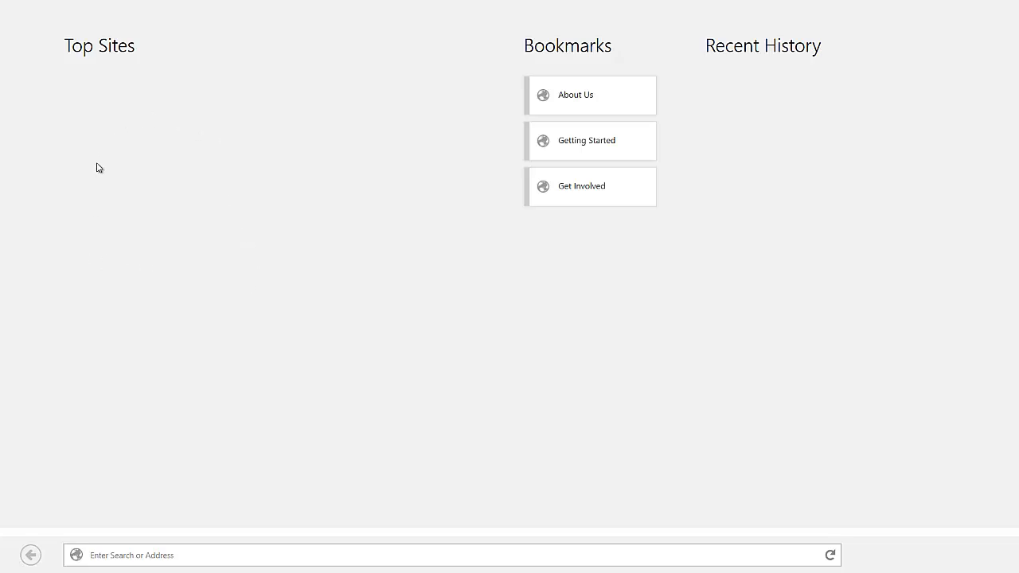
pyautogui.moveTo(570, 81)
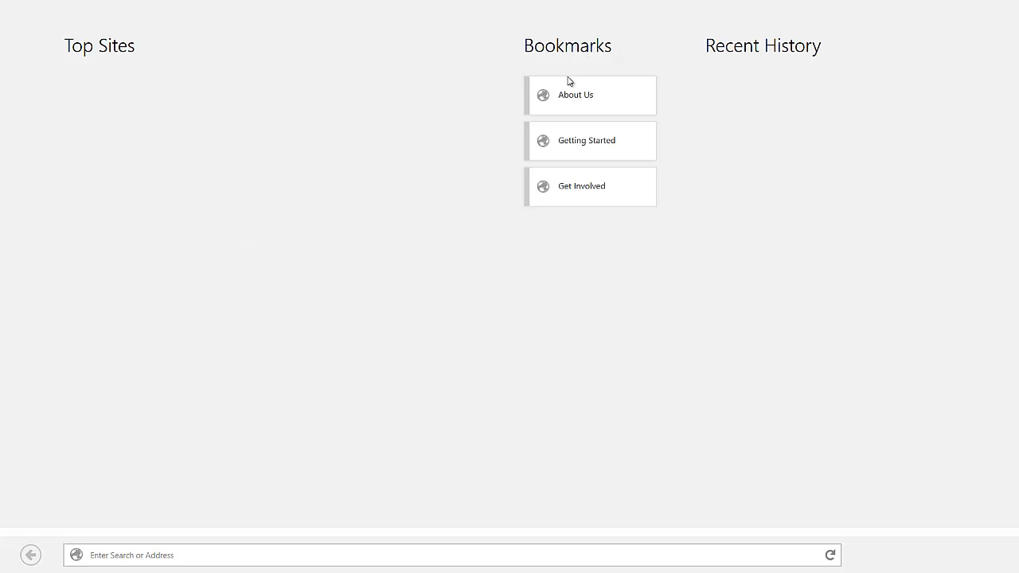
pyautogui.moveTo(761, 204)
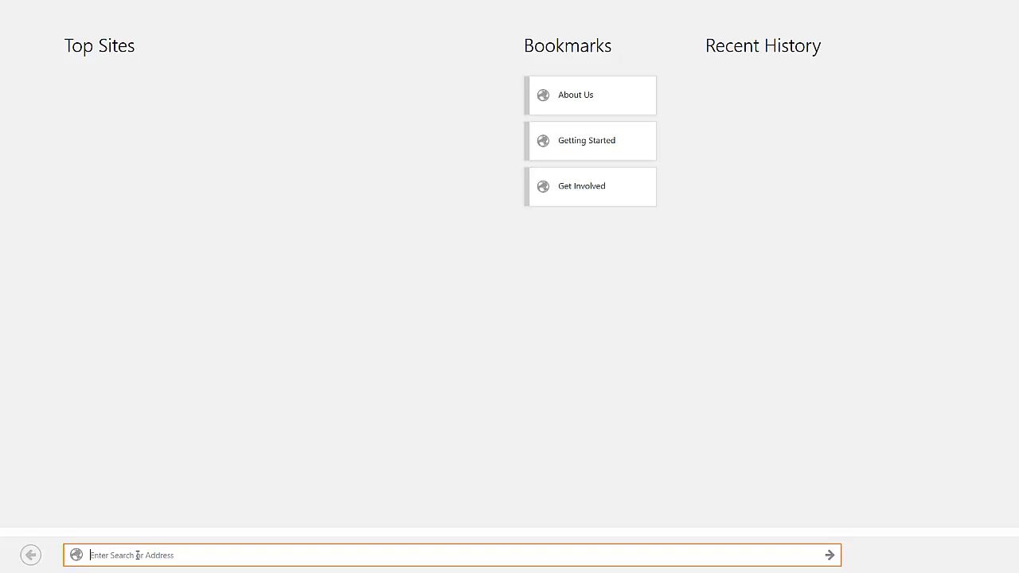
# Step: Load nirmaltv.com by entering 'nir' in the address bar and scroll down its posts
pyautogui.write('nirmaltv.com')
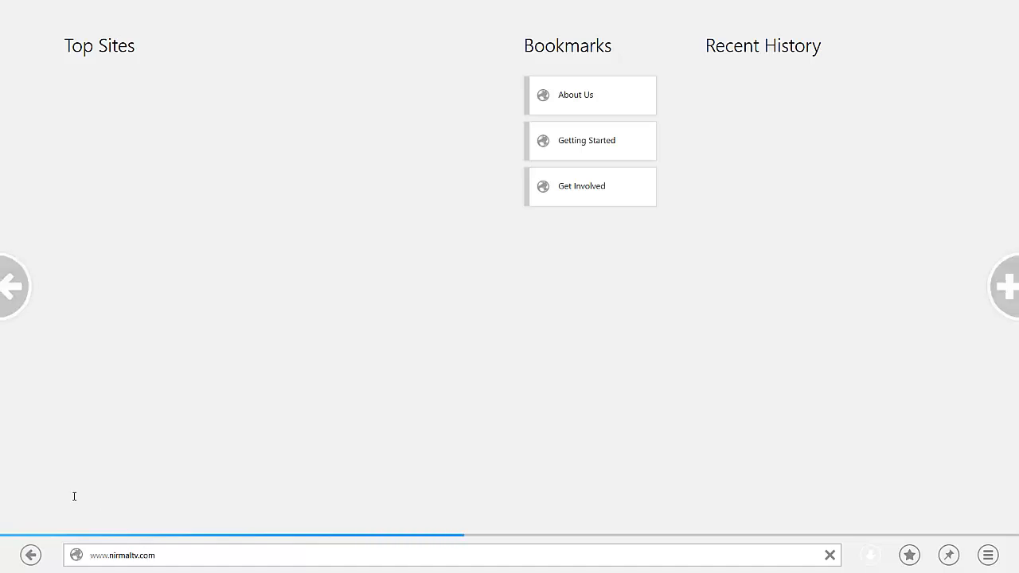
pyautogui.moveTo(13, 291)
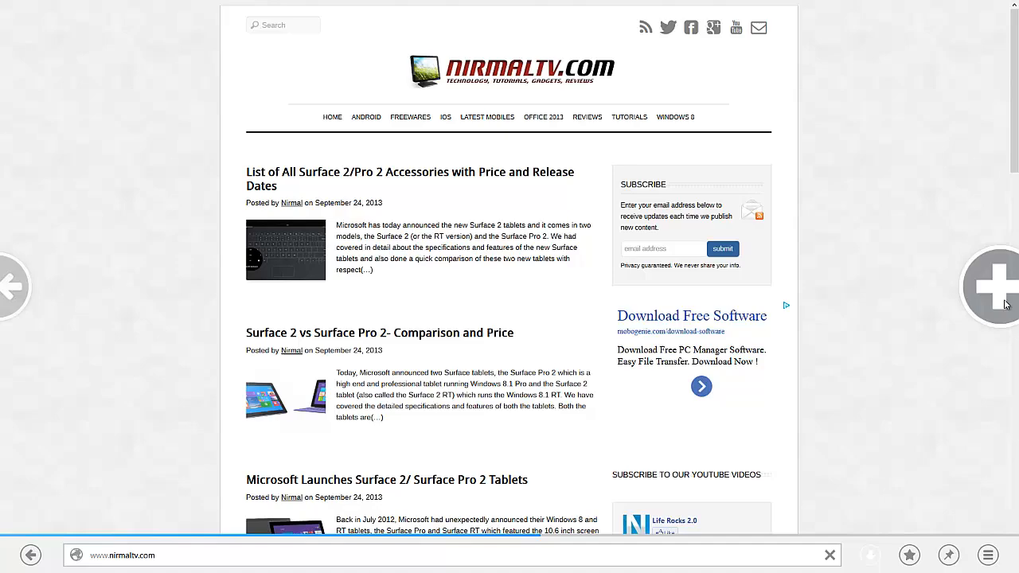
pyautogui.scroll(-3)
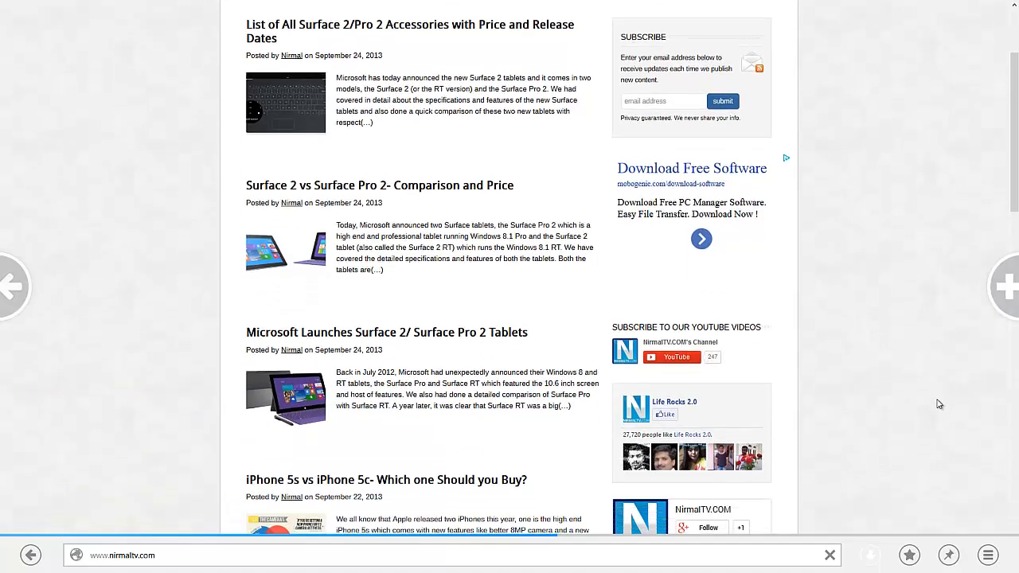
pyautogui.scroll(-3)
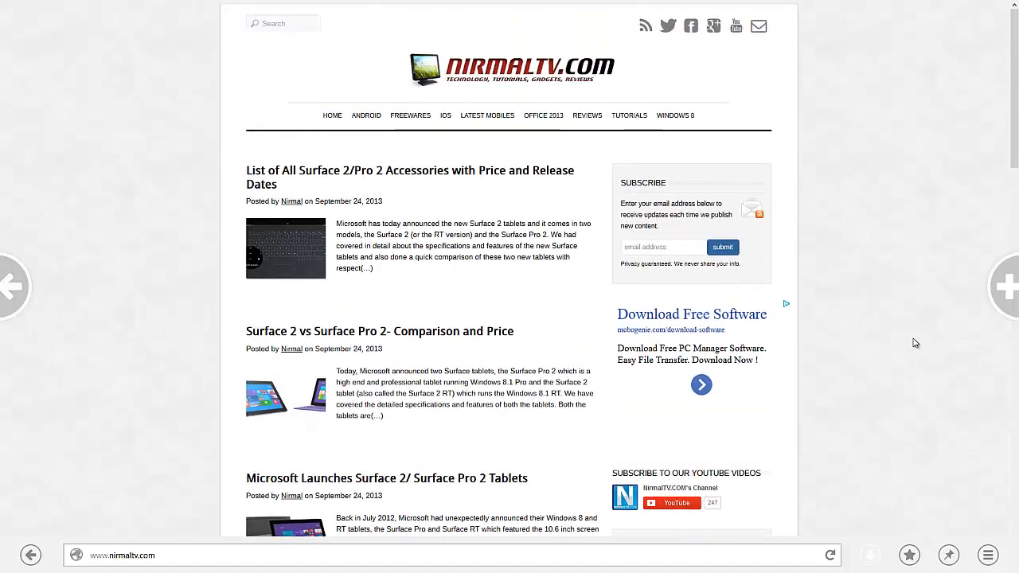
pyautogui.scroll(-3)
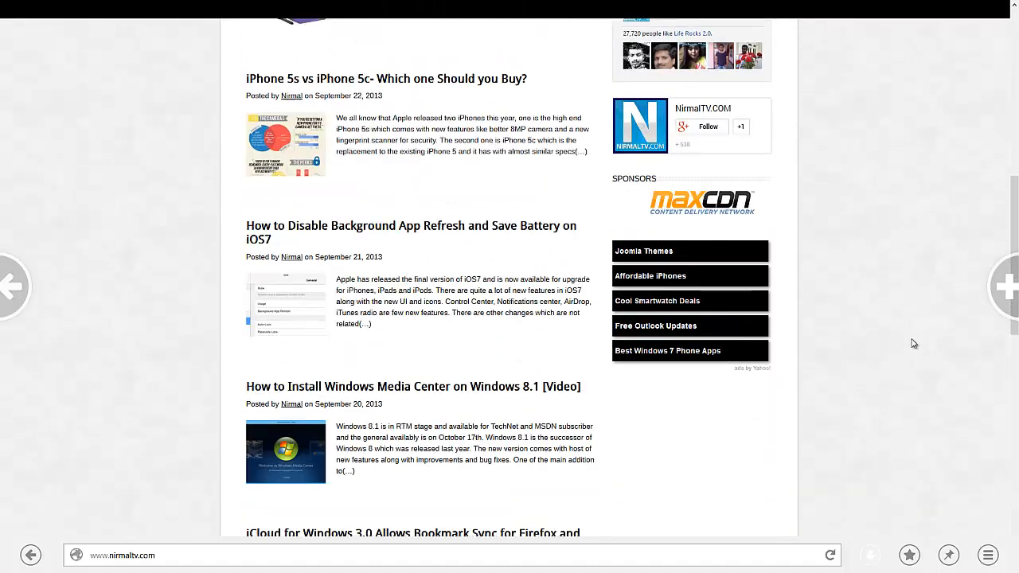
pyautogui.scroll(-3)
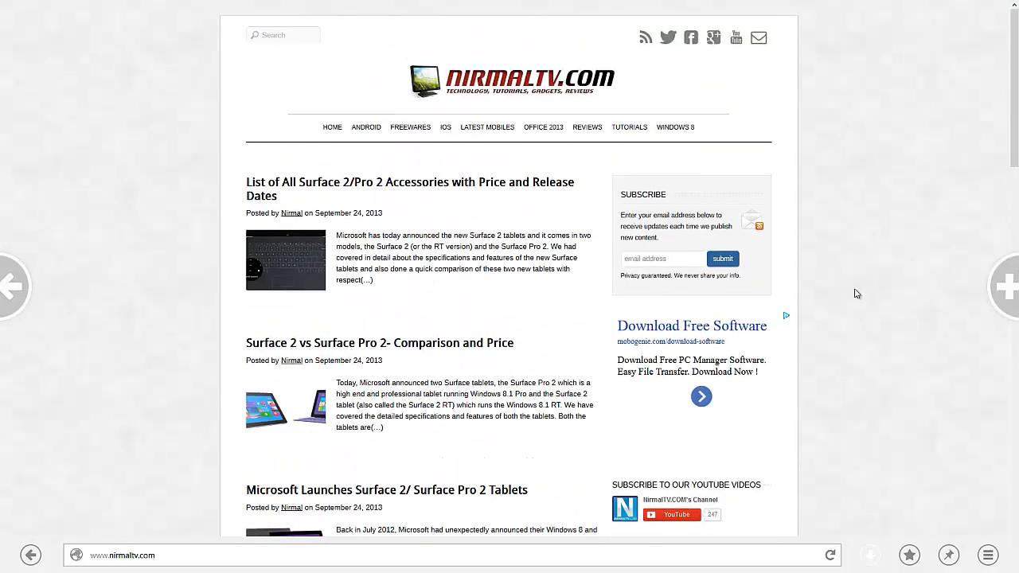
pyautogui.moveTo(877, 337)
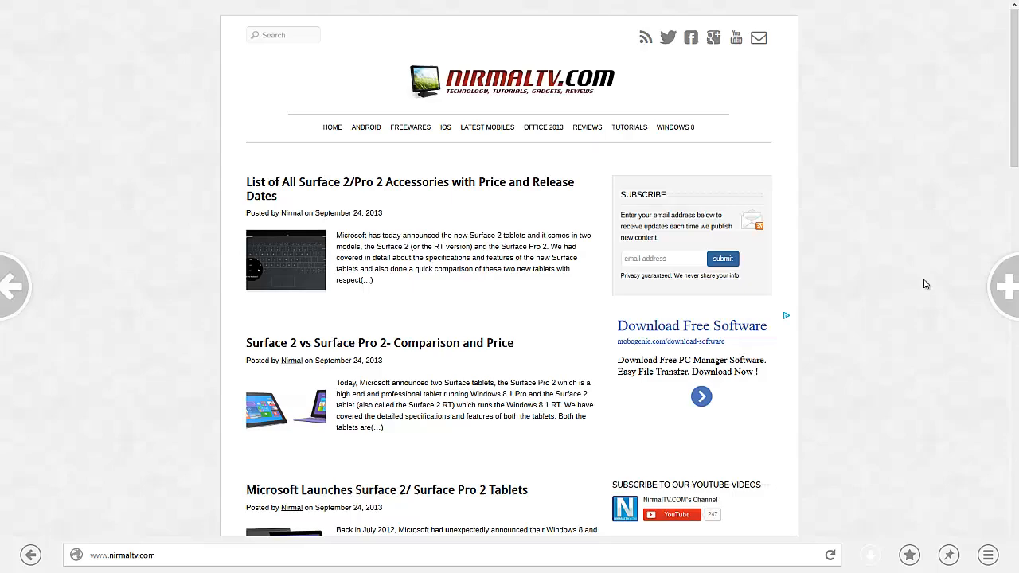
pyautogui.scroll(-3)
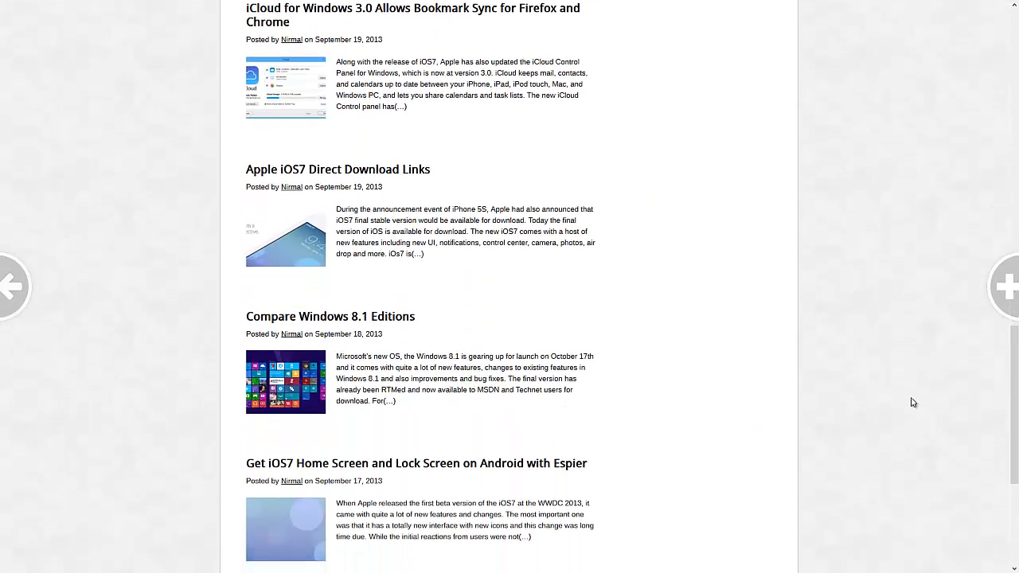
pyautogui.scroll(-3)
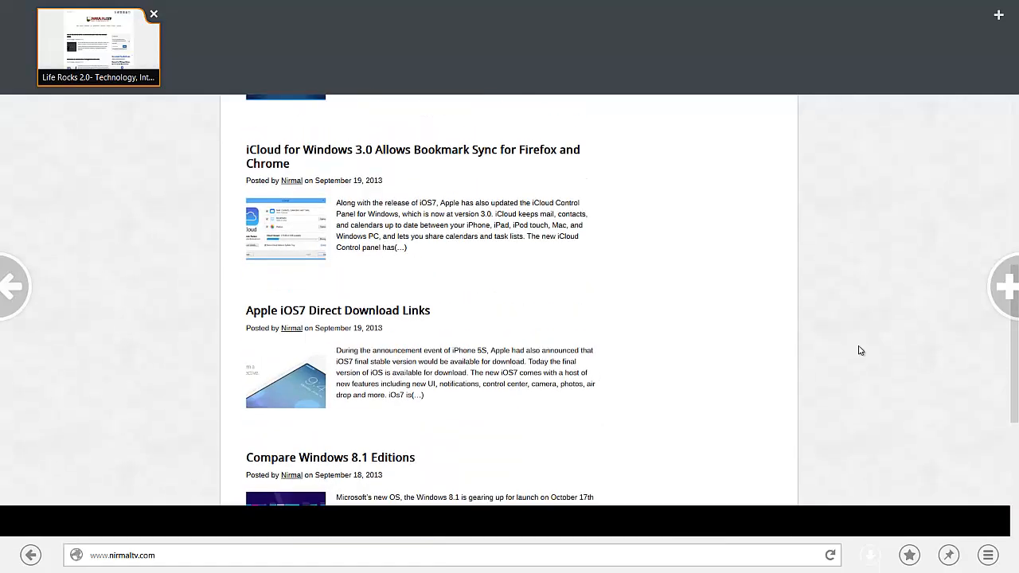
pyautogui.moveTo(46, 61)
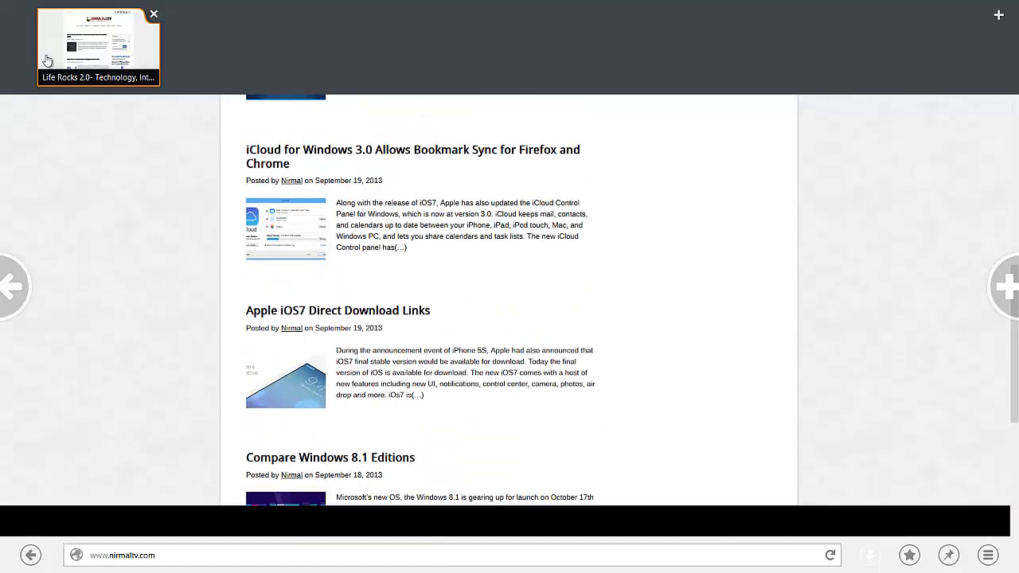
# Step: Reopen nirmaltv.com from the Life Rocks Top Sites tile and show the three-tab strip
pyautogui.scroll(3)
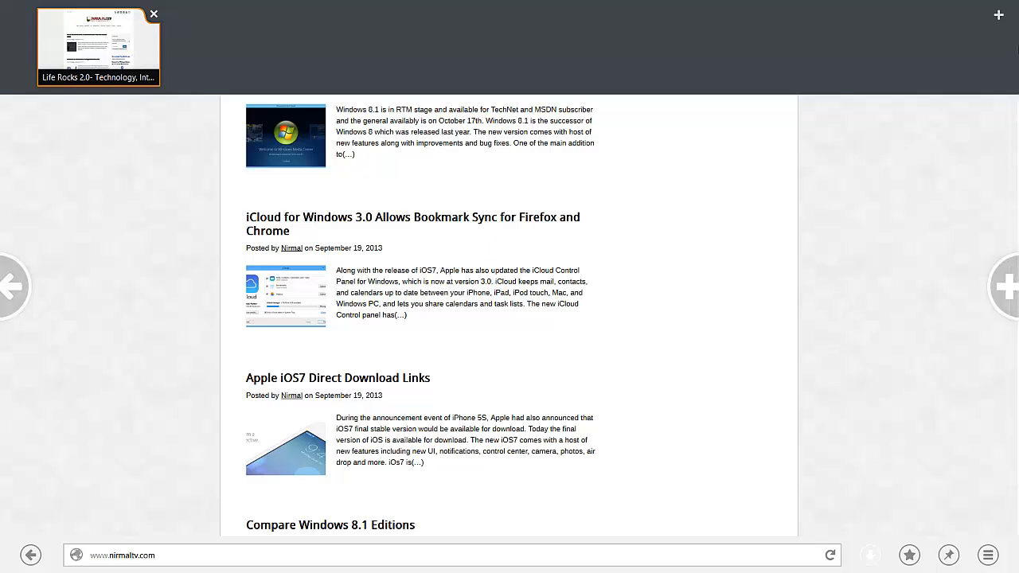
pyautogui.moveTo(921, 211)
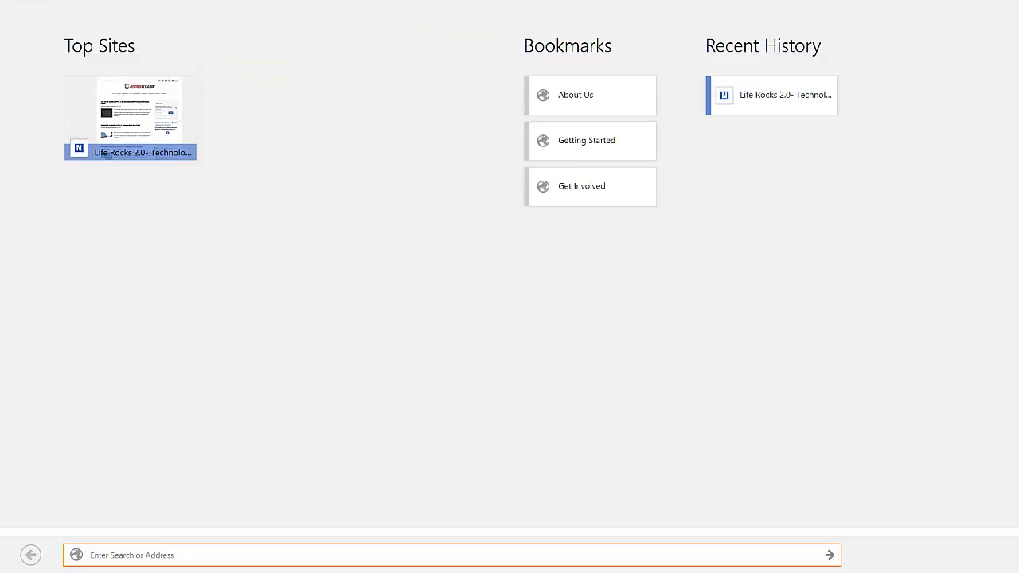
pyautogui.moveTo(303, 110)
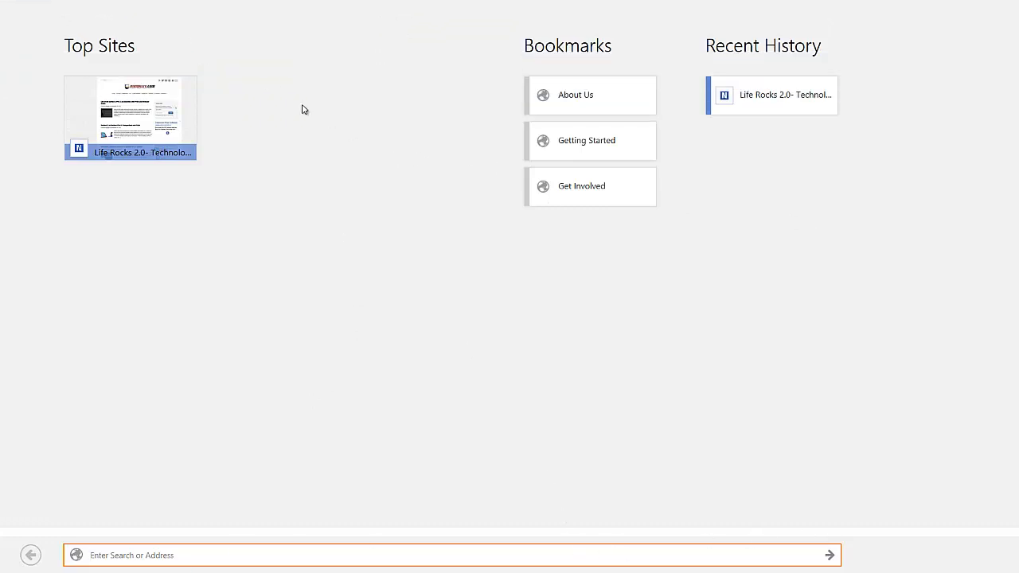
pyautogui.click(130, 112)
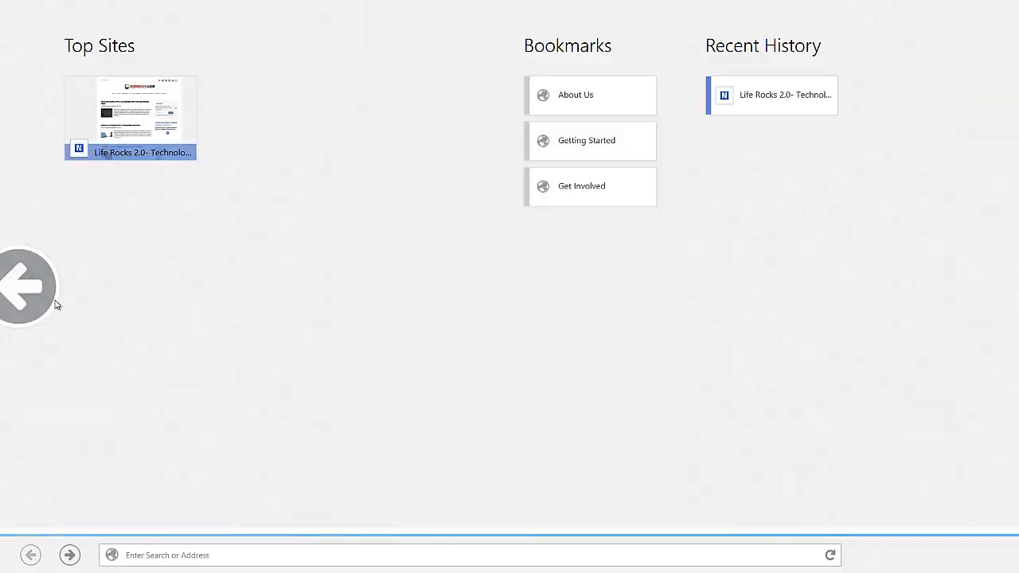
pyautogui.click(130, 110)
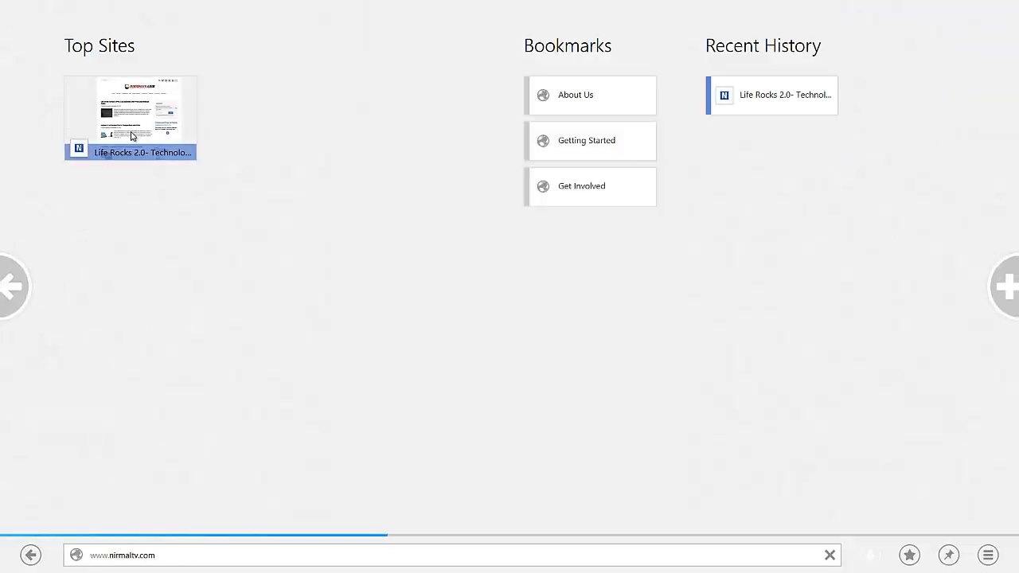
pyautogui.click(130, 110)
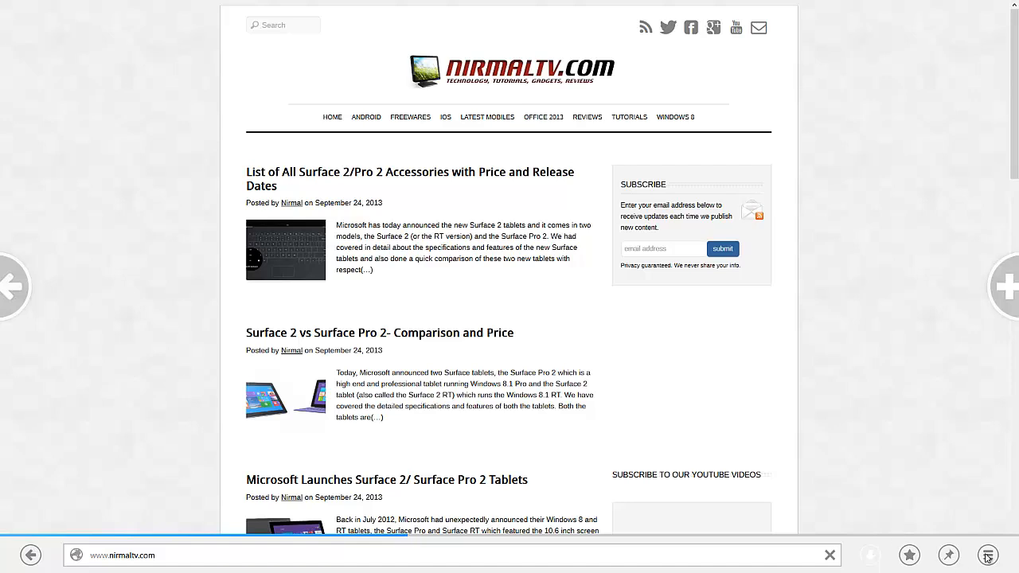
pyautogui.click(988, 555)
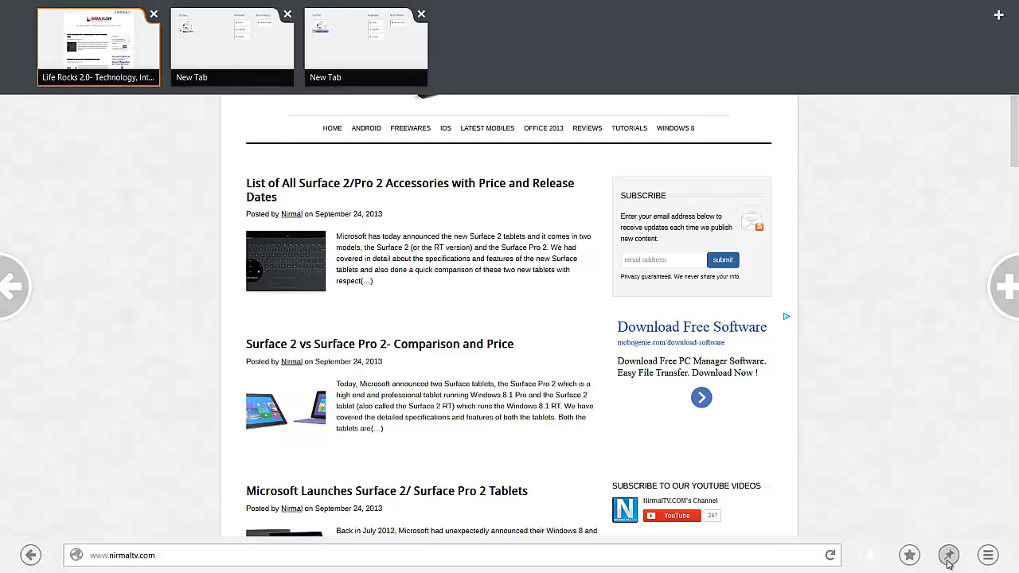
# Step: Bring up the pin-to-Start flyout for the NirmalTV page
pyautogui.click(949, 555)
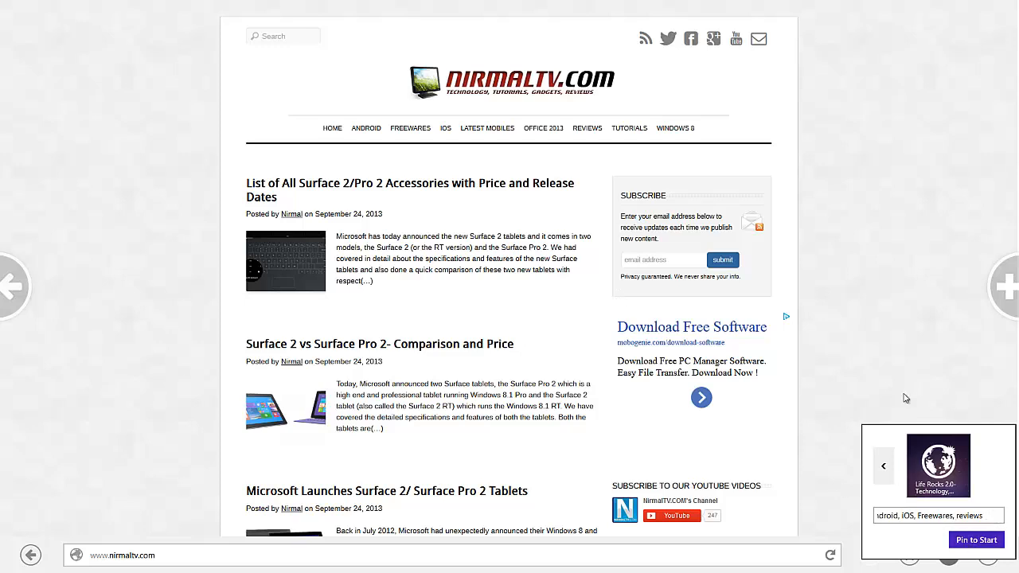
pyautogui.moveTo(897, 396)
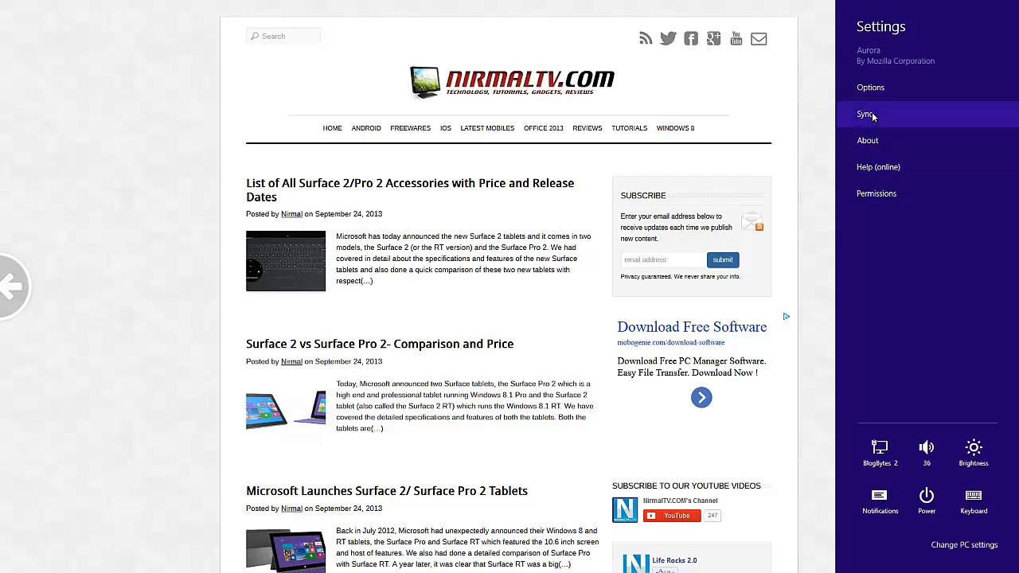
# Step: Show Aurora's Options panel with startup, private data, password, telemetry and tracking settings
pyautogui.click(871, 87)
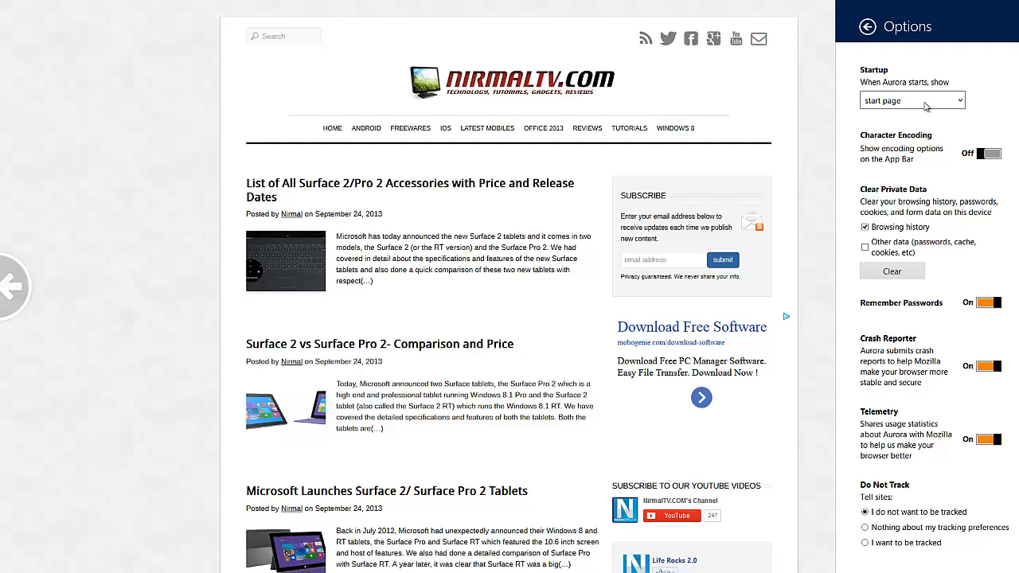
pyautogui.moveTo(852, 230)
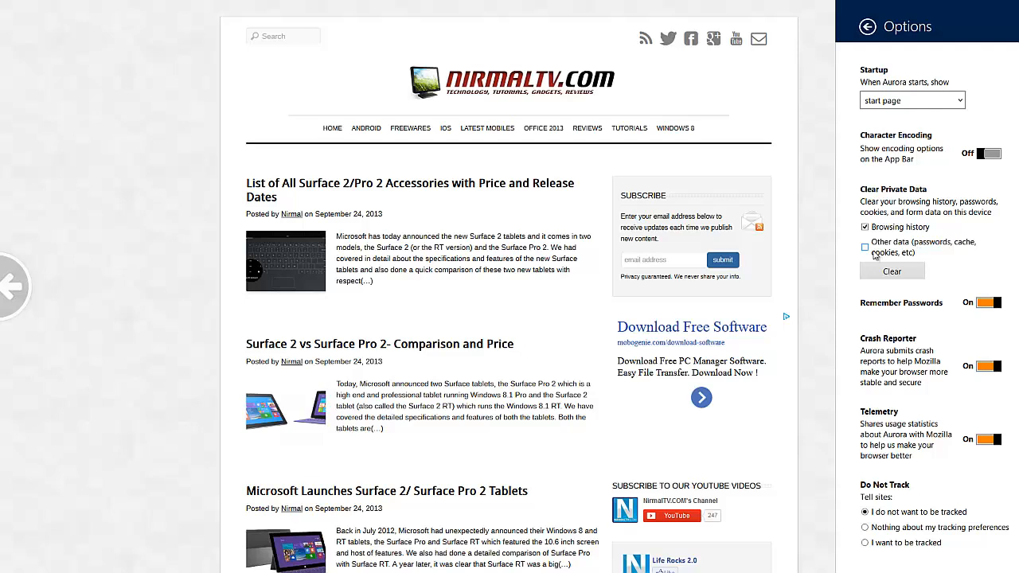
pyautogui.moveTo(934, 262)
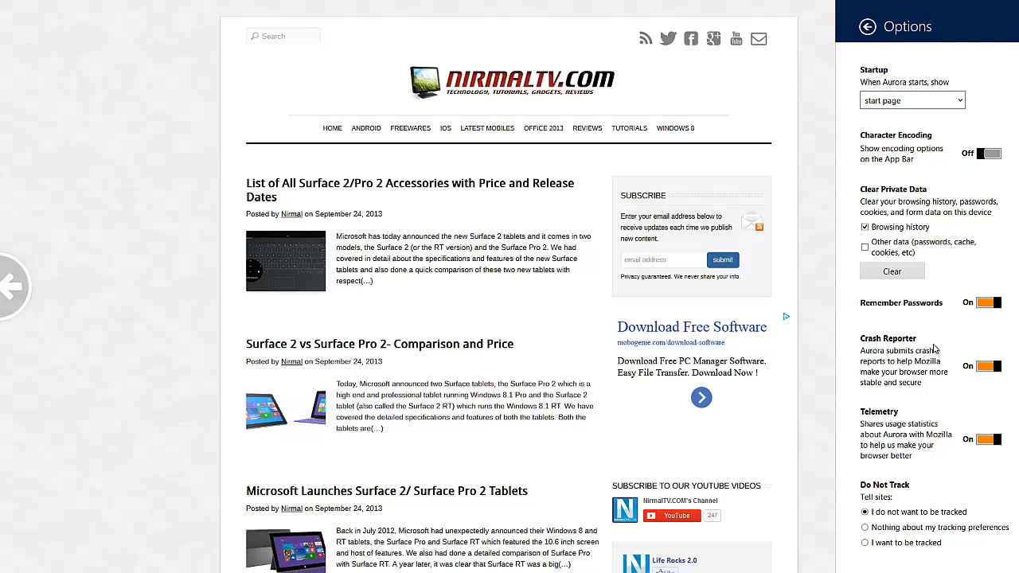
pyautogui.moveTo(896, 364)
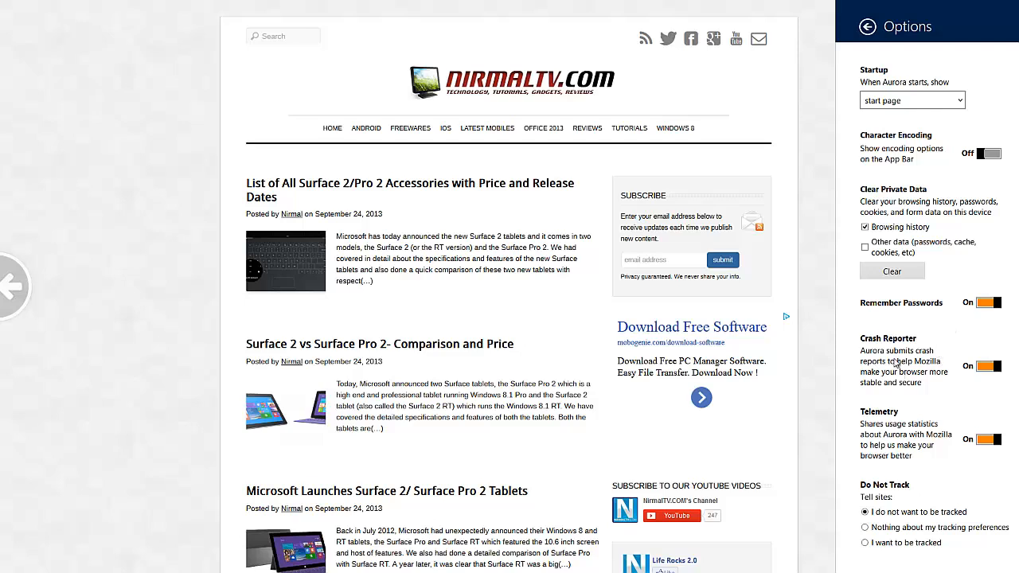
pyautogui.moveTo(960, 508)
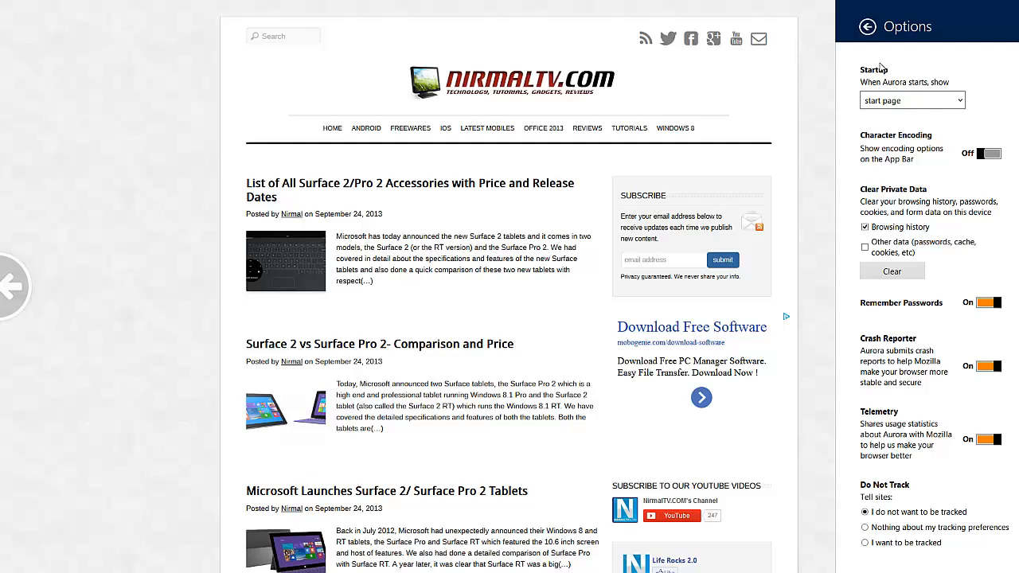
# Step: View the Set Up Sync page for bookmarks, passwords and tabs, then return to Settings
pyautogui.click(866, 26)
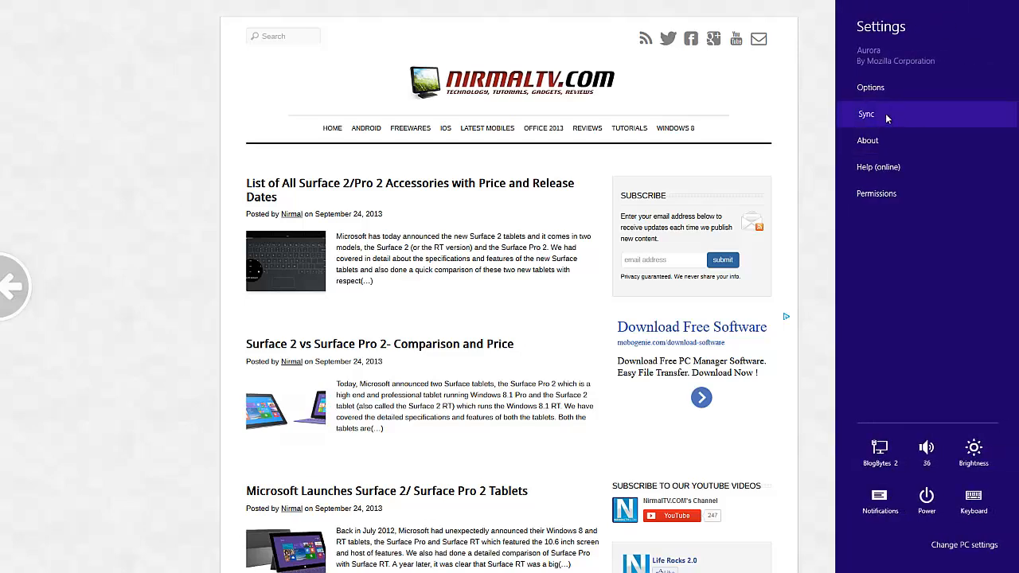
pyautogui.click(867, 114)
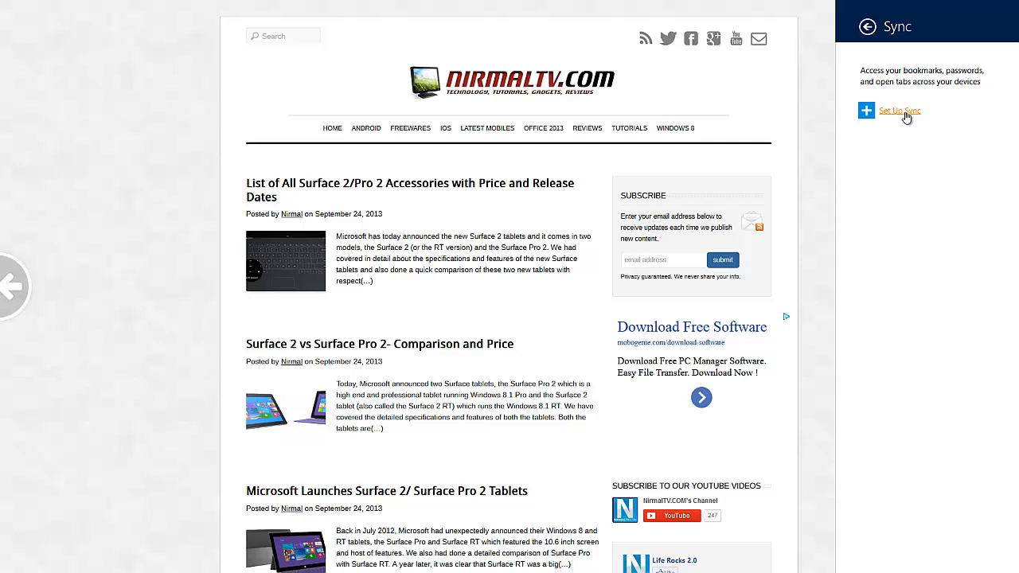
pyautogui.moveTo(904, 103)
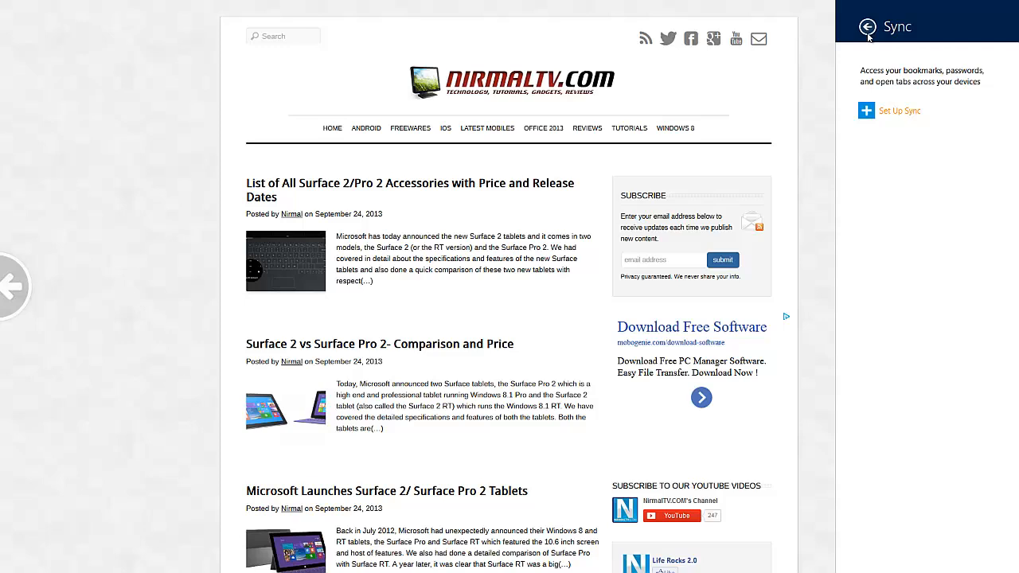
pyautogui.click(867, 26)
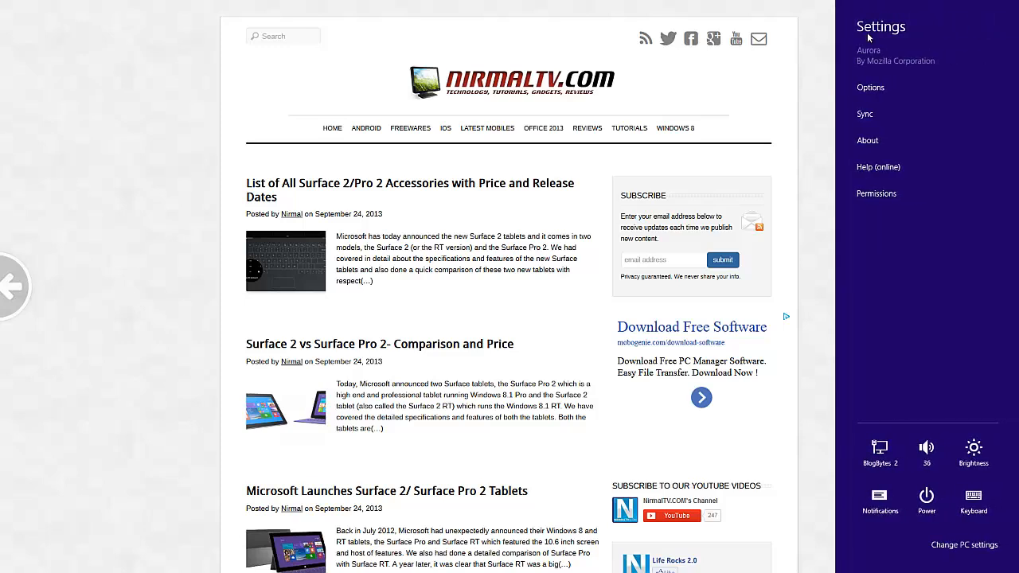
pyautogui.moveTo(964, 309)
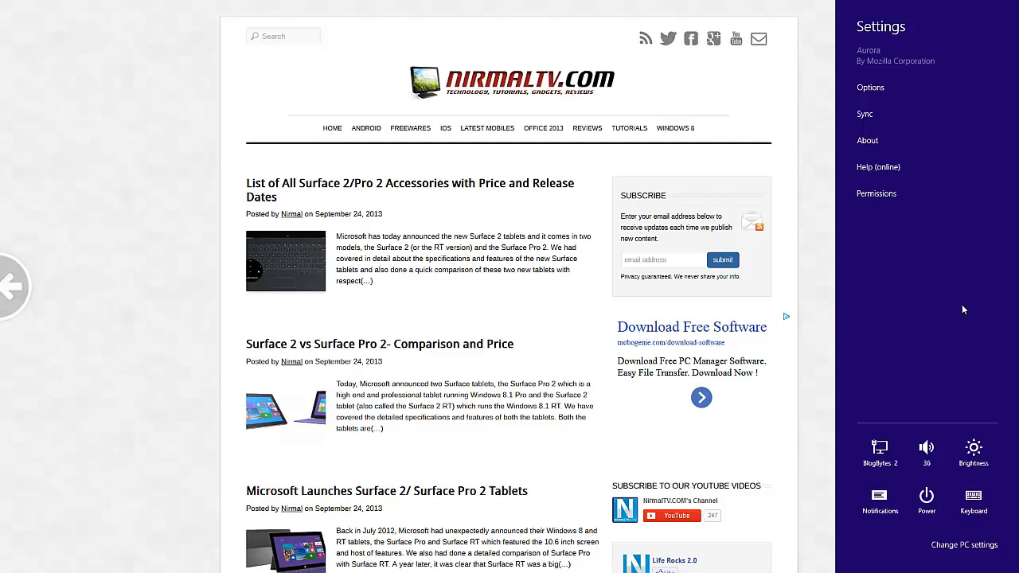
pyautogui.moveTo(816, 309)
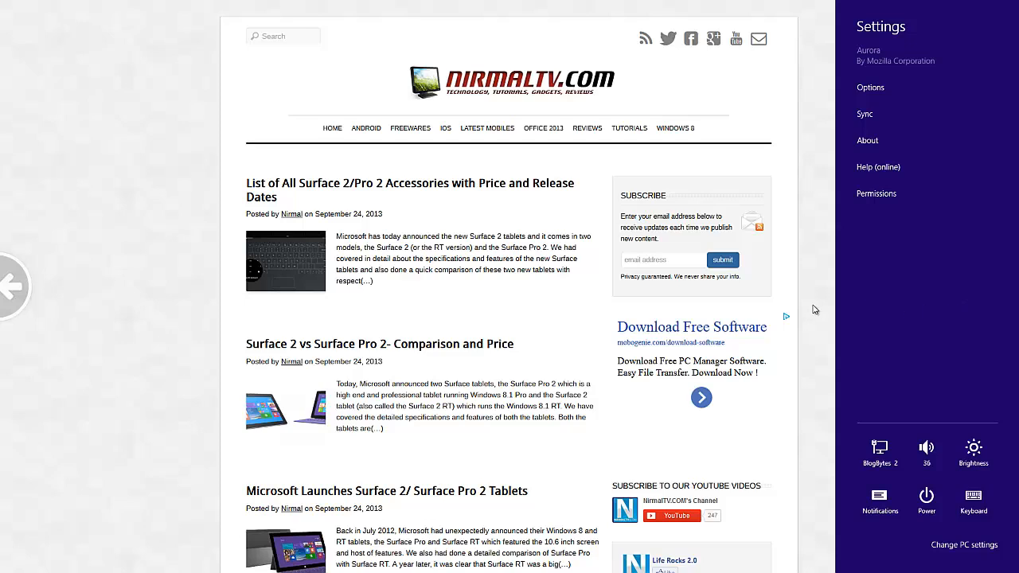
pyautogui.moveTo(869, 140)
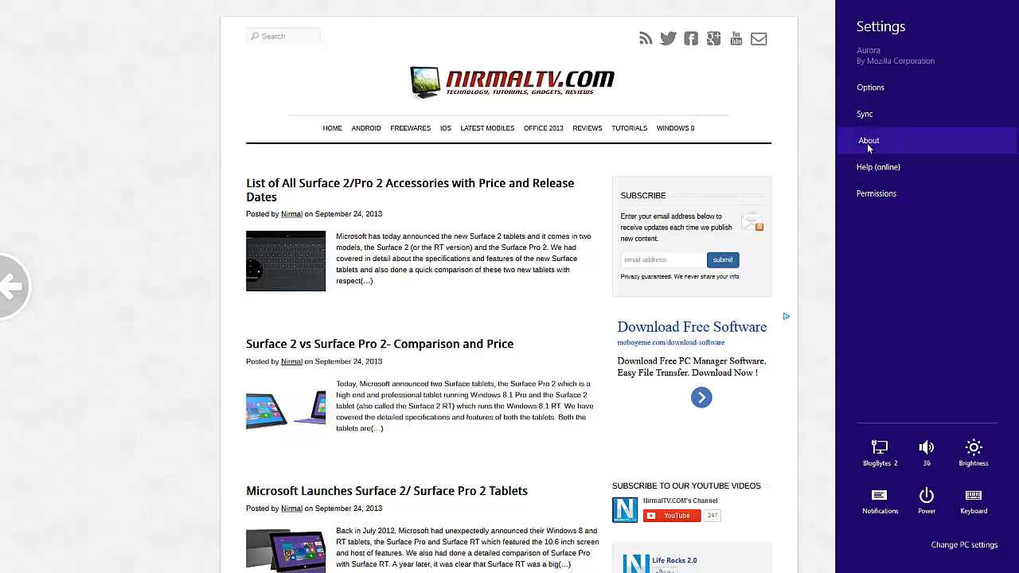
# Step: Open the About pane showing version 26.0a2 (2013-09-23), up to date on aurora
pyautogui.click(868, 140)
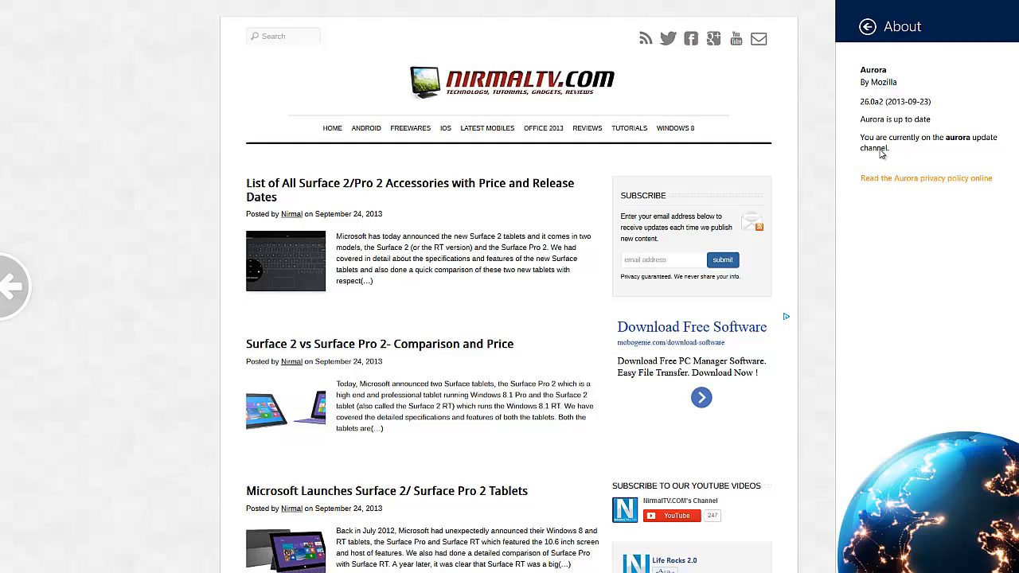
pyautogui.moveTo(903, 177)
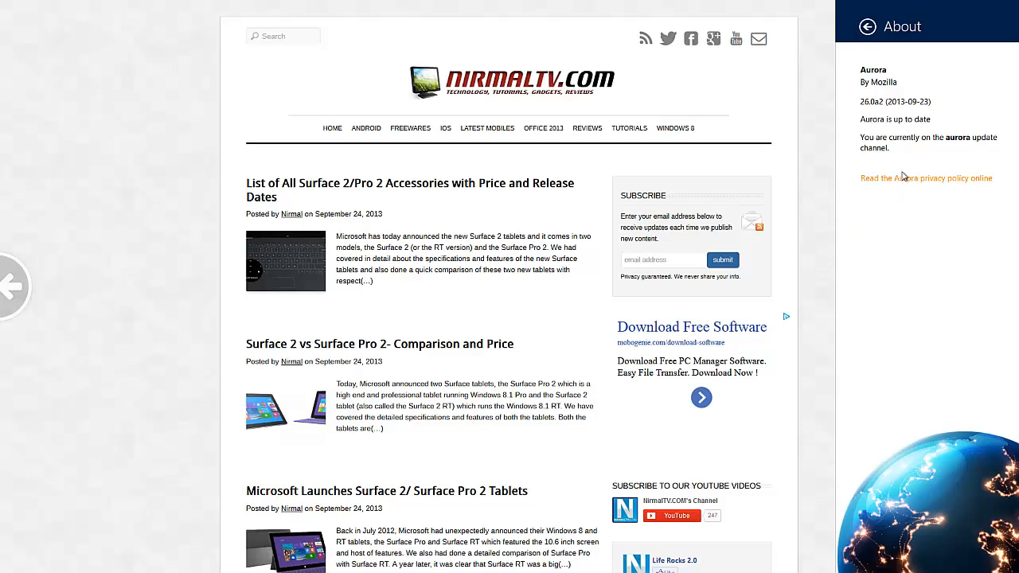
pyautogui.moveTo(932, 153)
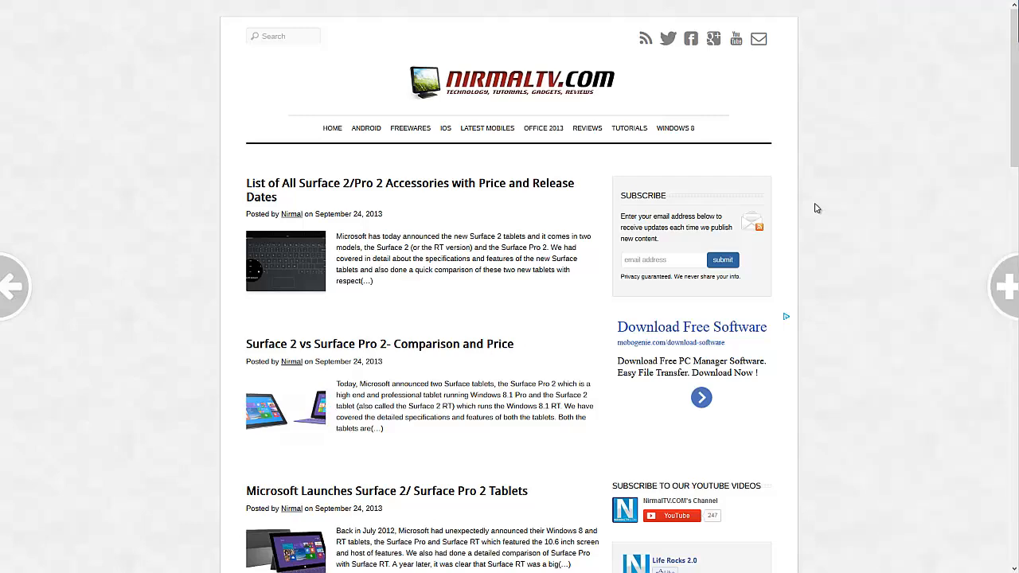
# Step: Scroll down through the NirmalTV blog's post list
pyautogui.scroll(-3)
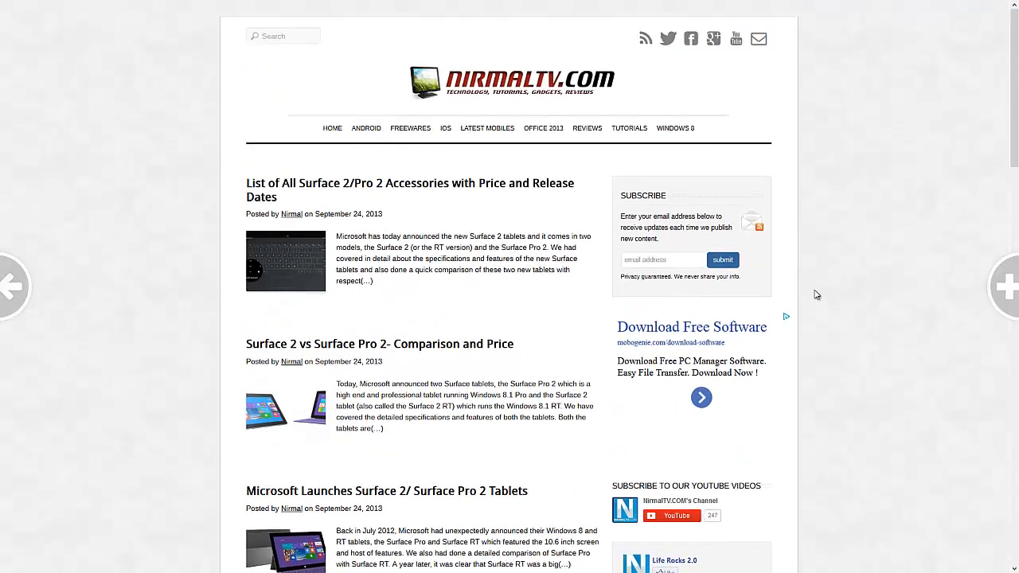
pyautogui.scroll(-3)
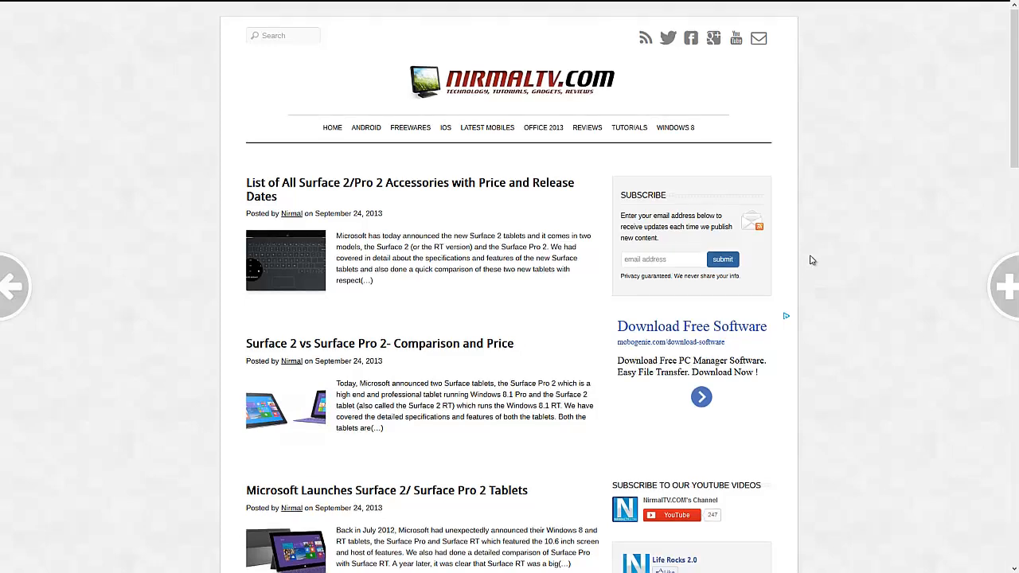
pyautogui.scroll(-3)
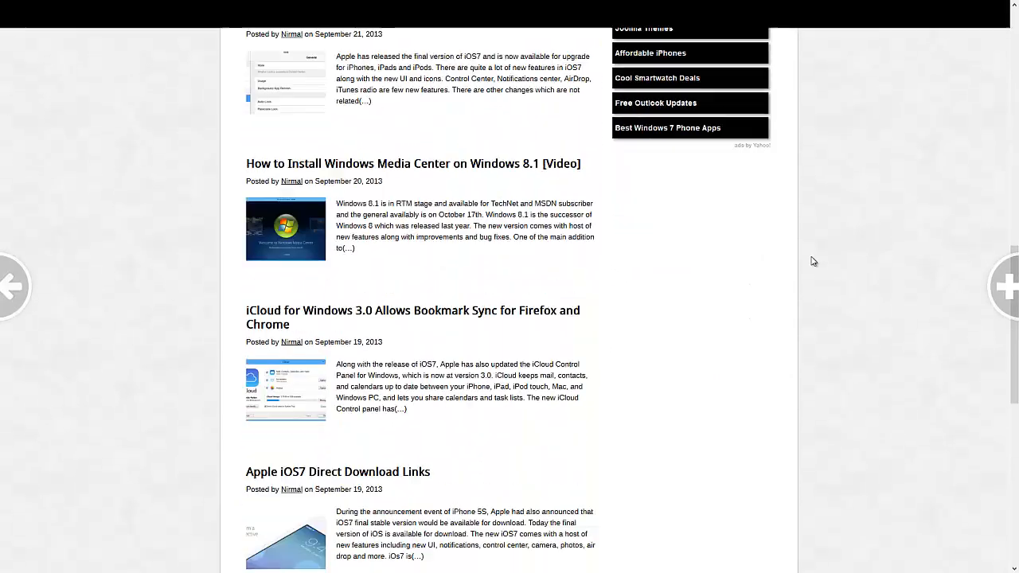
pyautogui.scroll(-3)
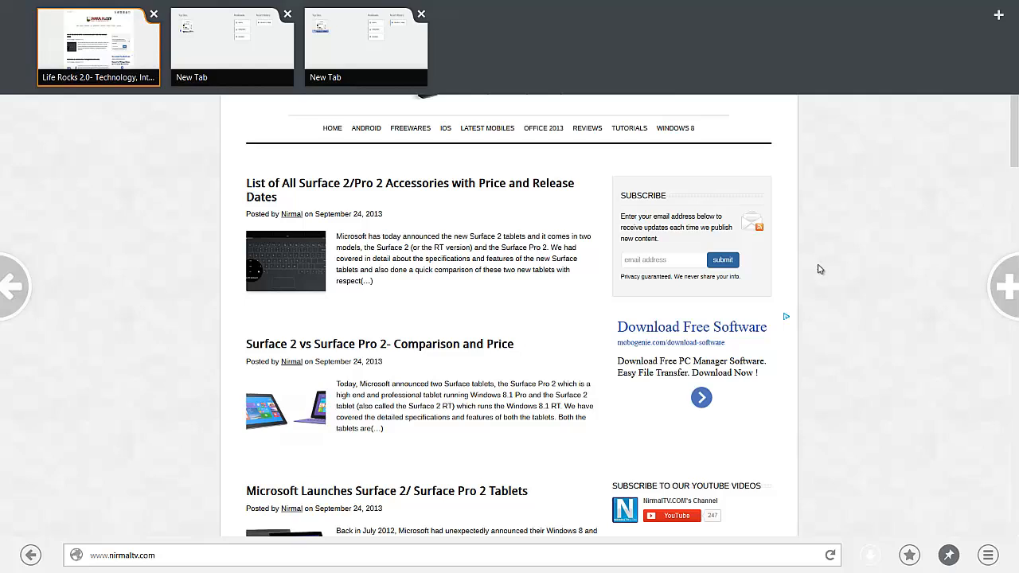
# Step: Bring up the start page with Top Sites, Bookmarks and Recent History from the address bar
pyautogui.click(232, 45)
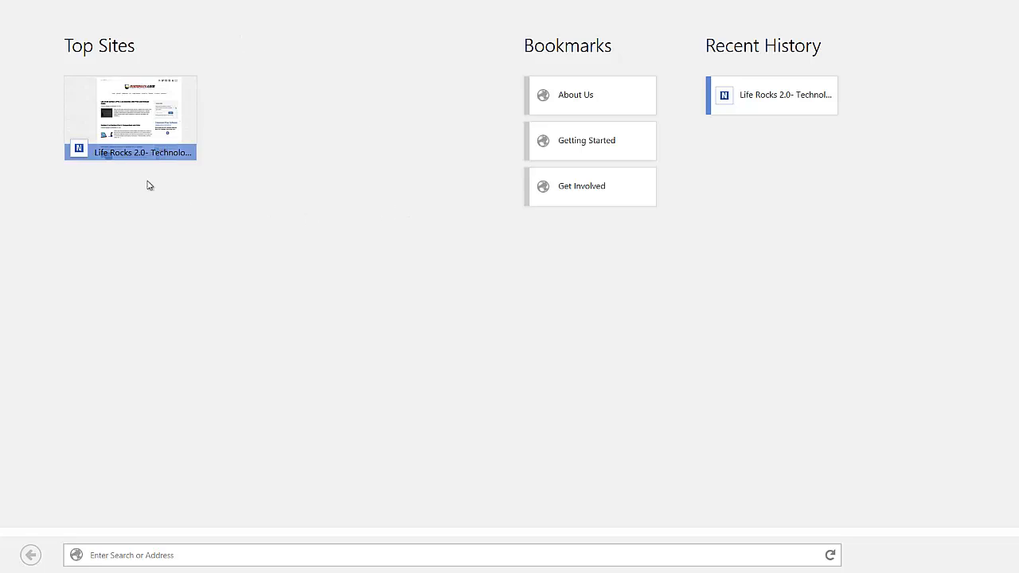
pyautogui.moveTo(467, 410)
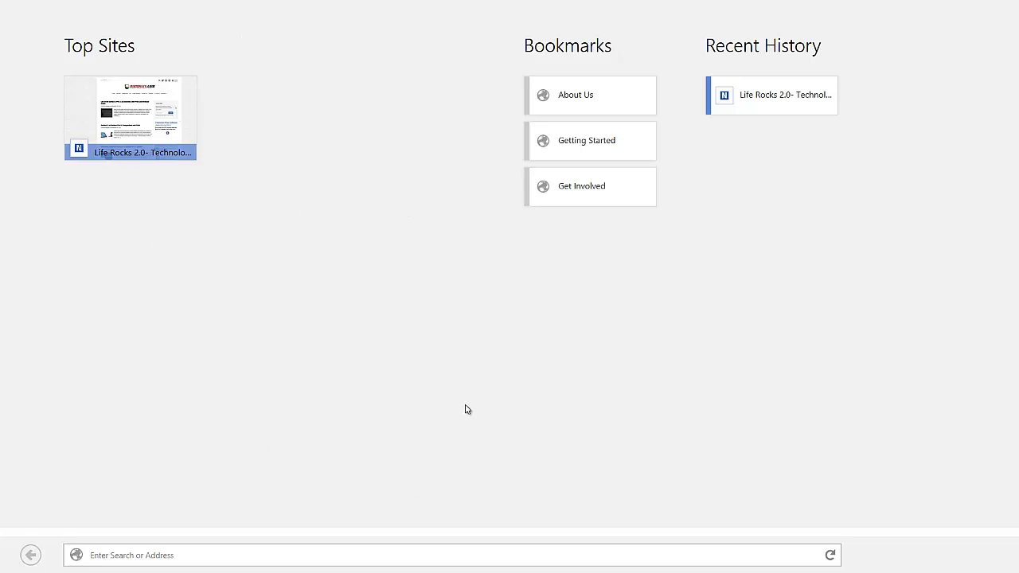
pyautogui.moveTo(564, 402)
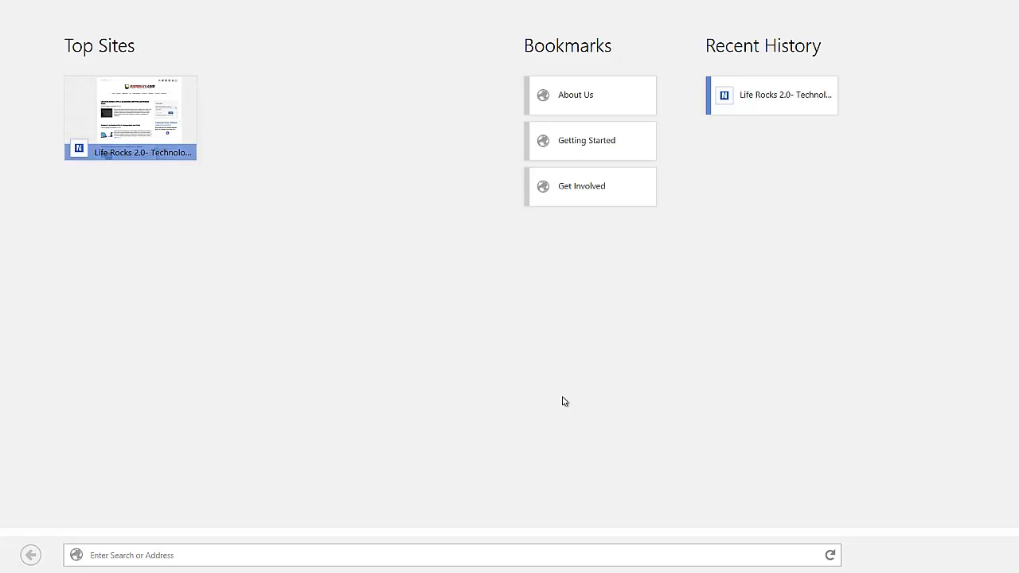